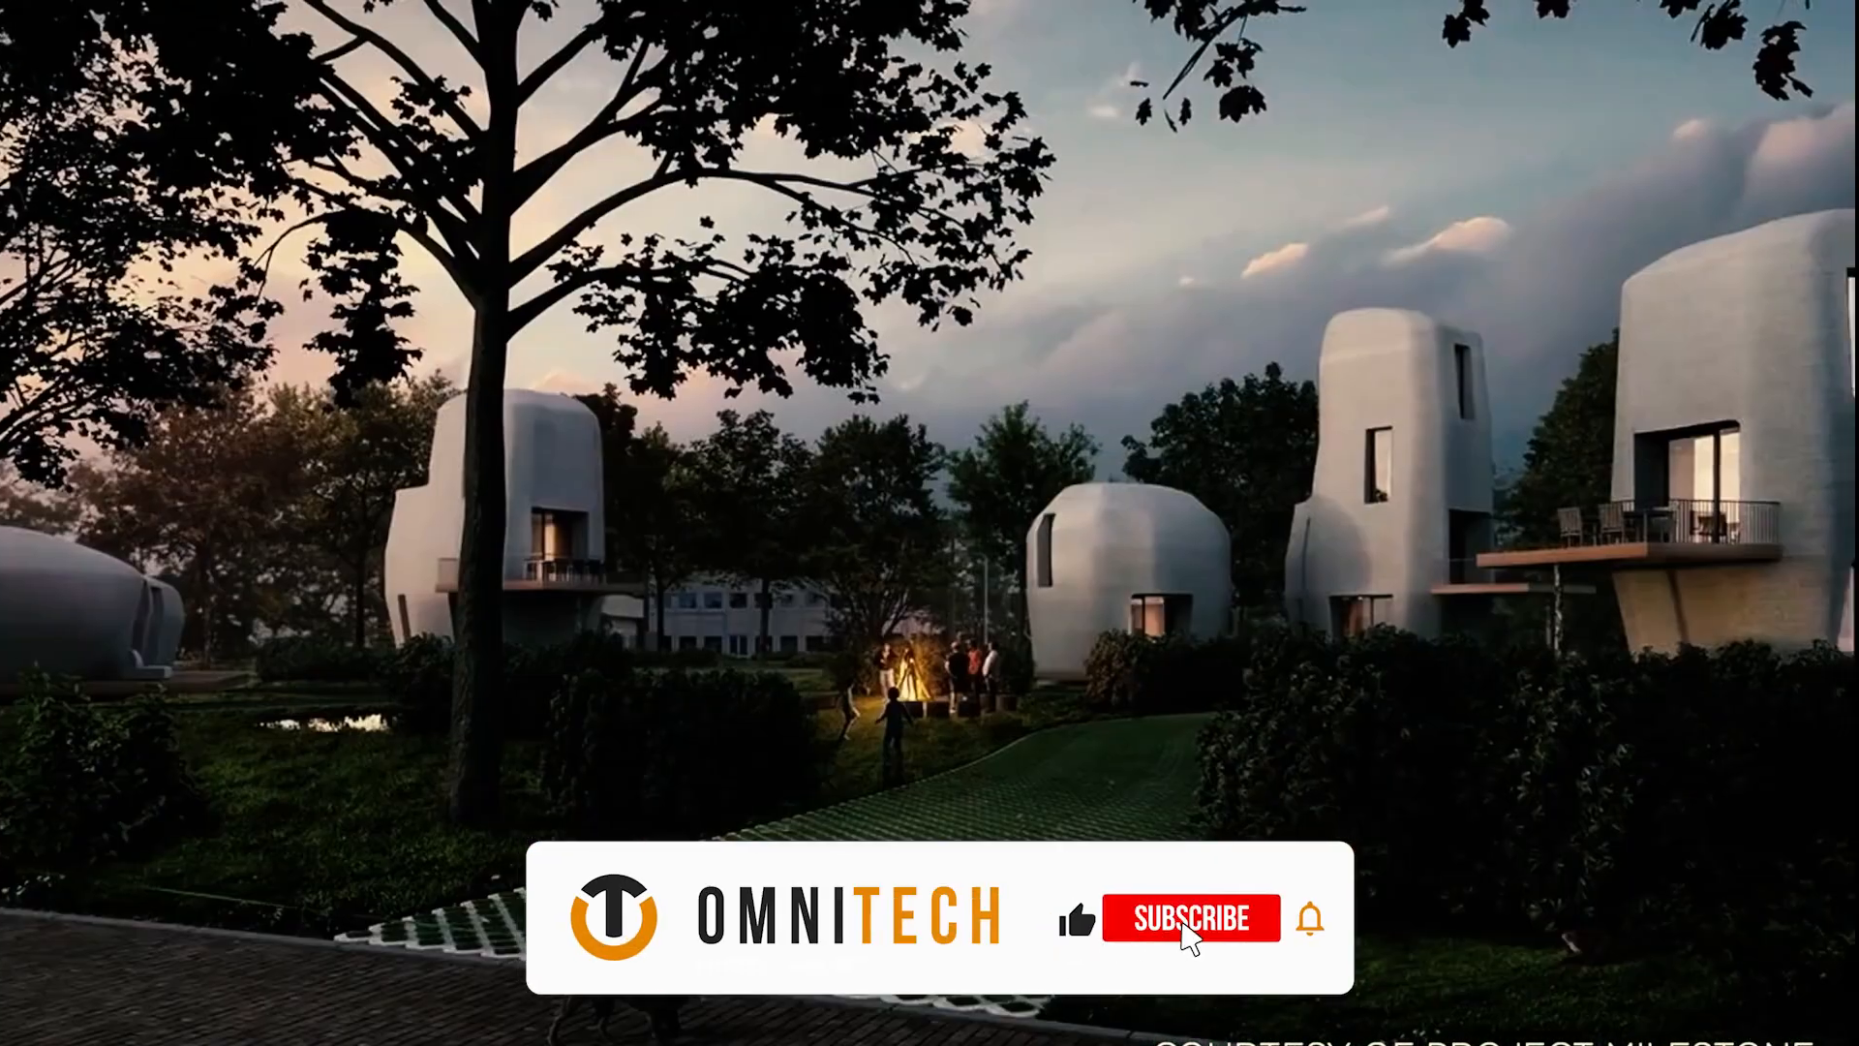
left_click(1190, 918)
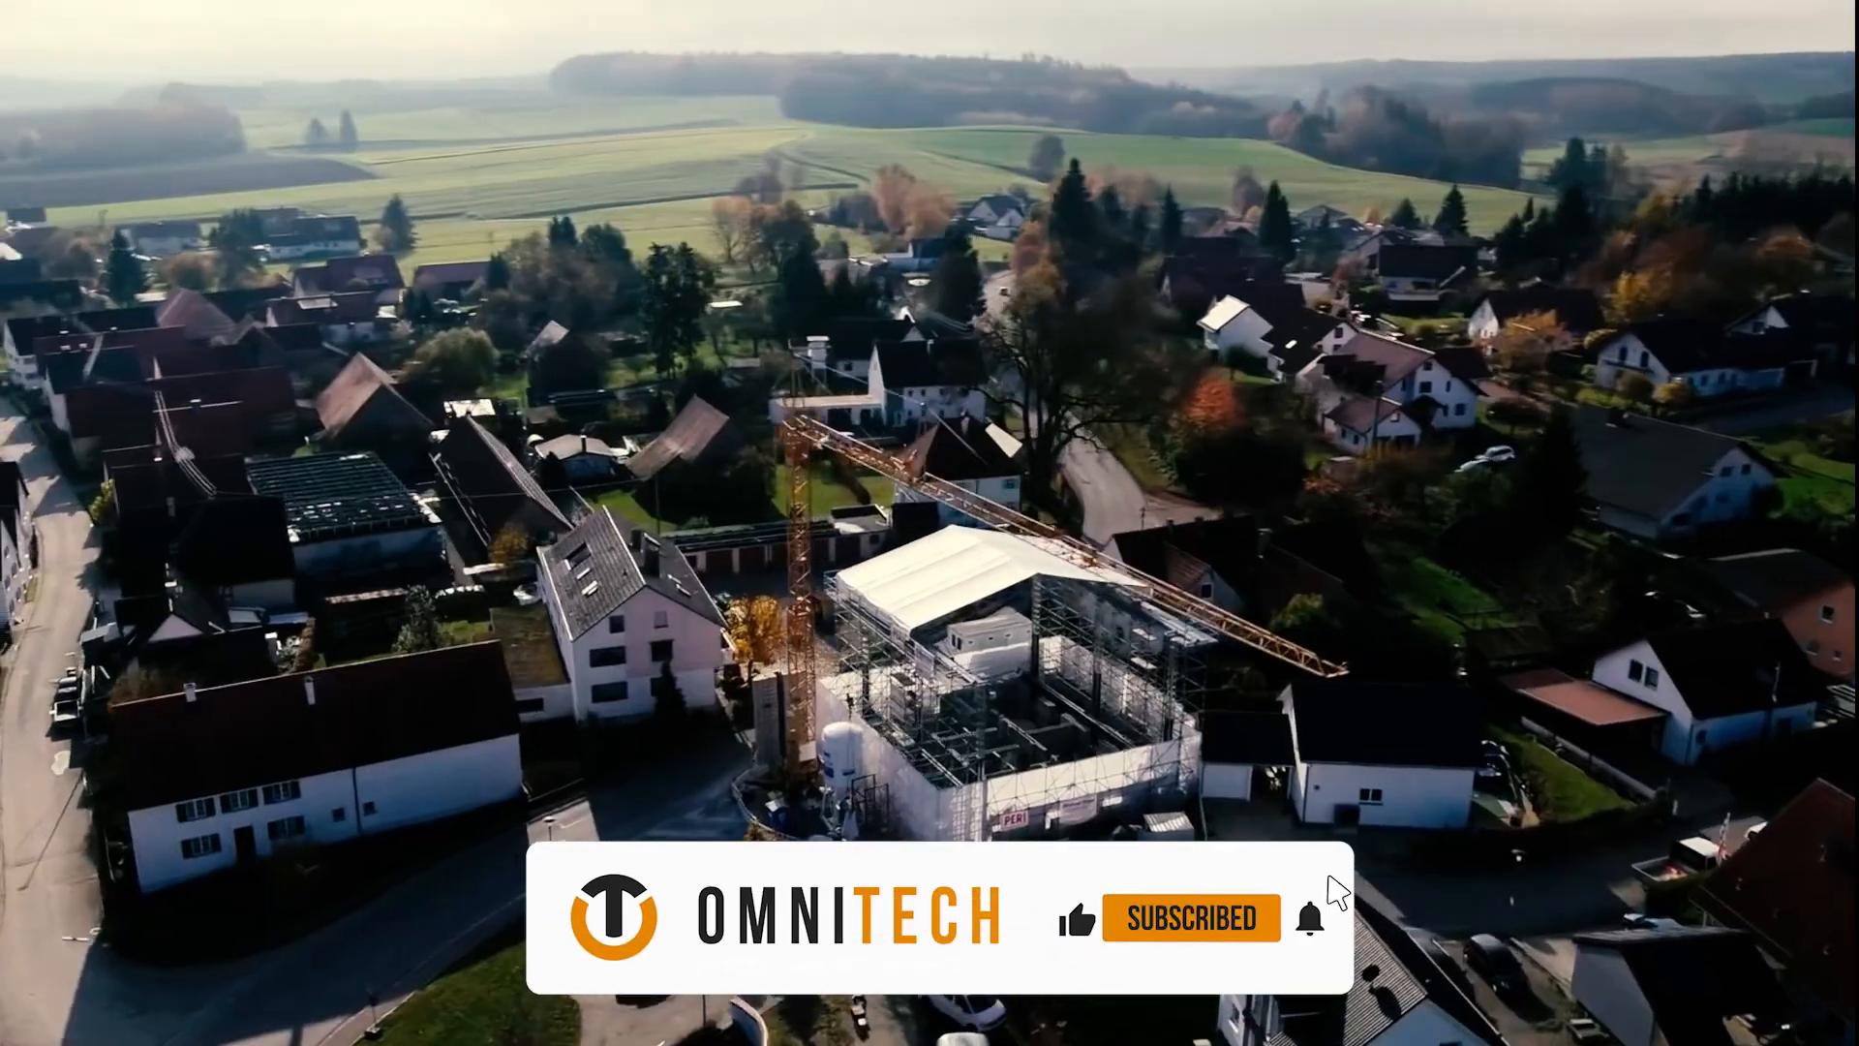